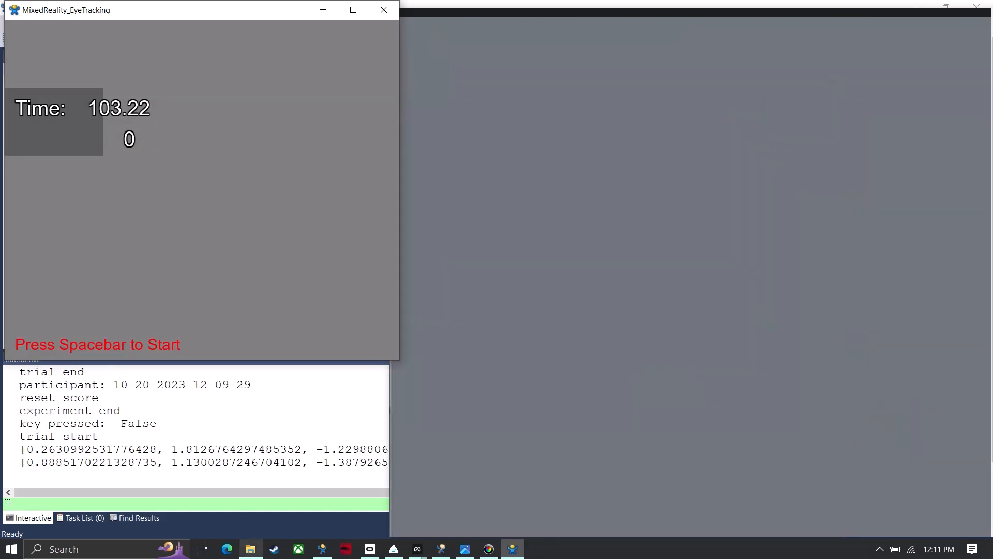
Step: Browse from the SightLab quick-access folder into utils/data to reach the trial recordings
click(251, 548)
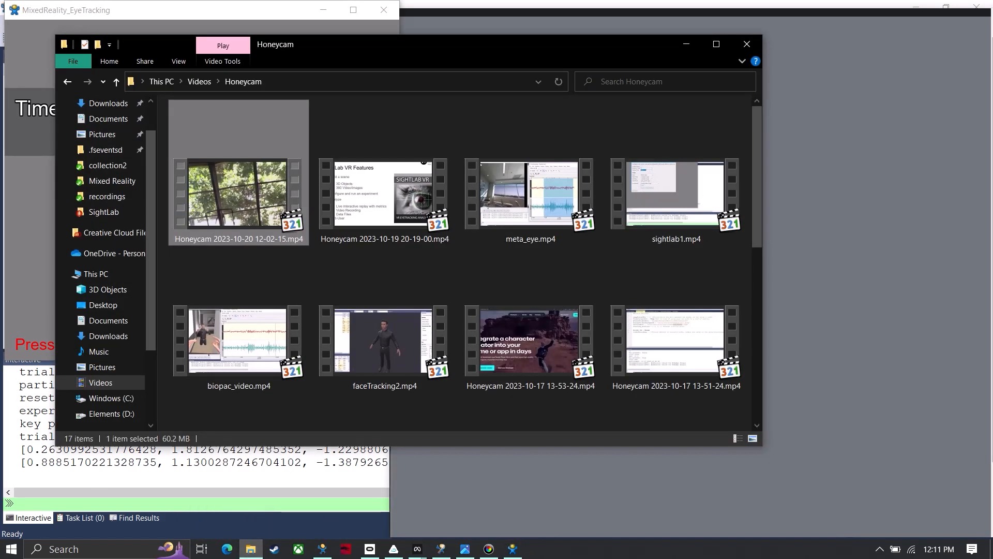
click(103, 211)
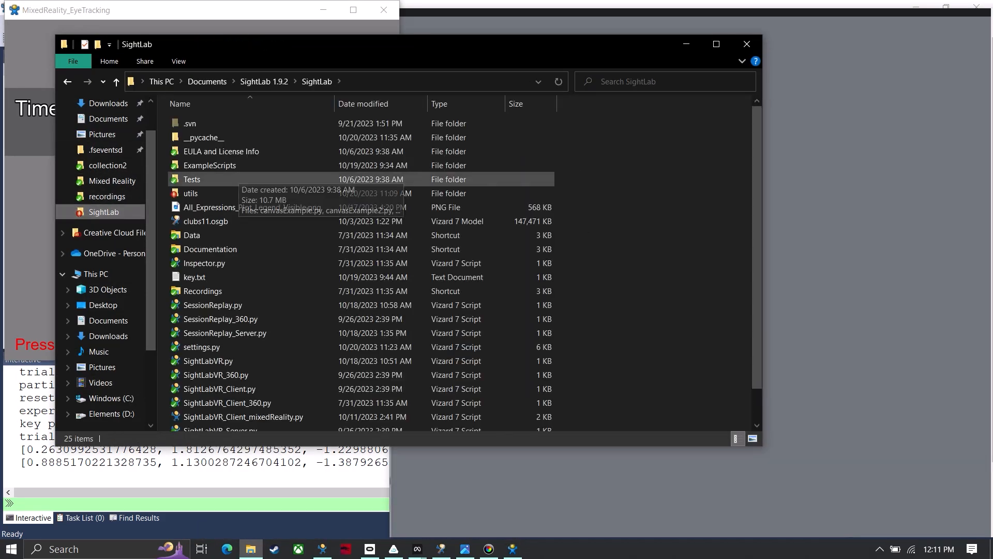
double_click(190, 193)
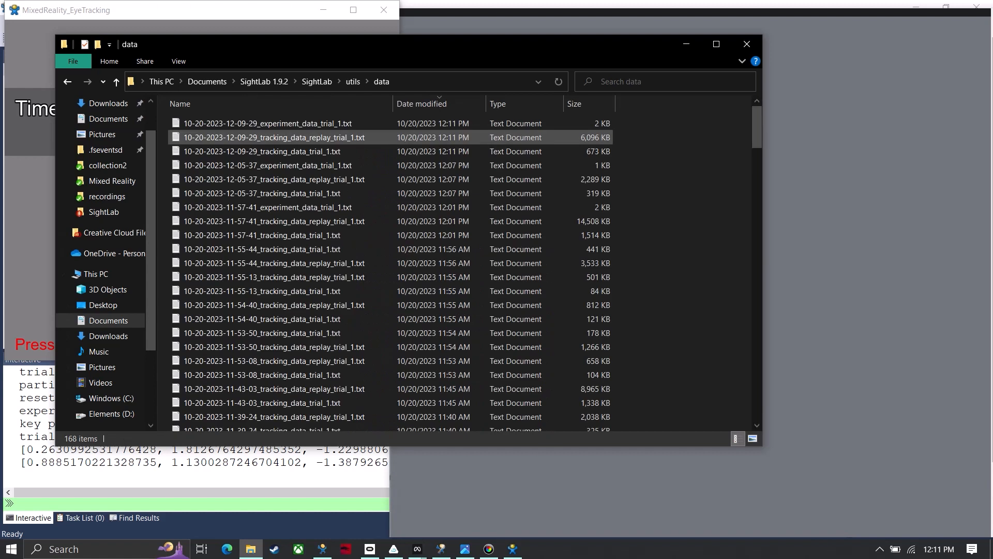
double_click(265, 123)
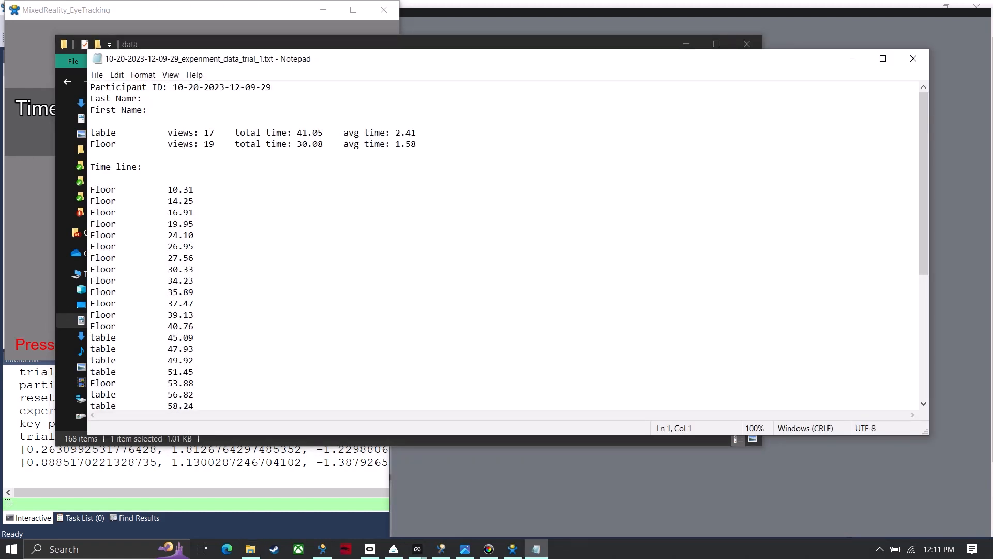
scroll(down, 3)
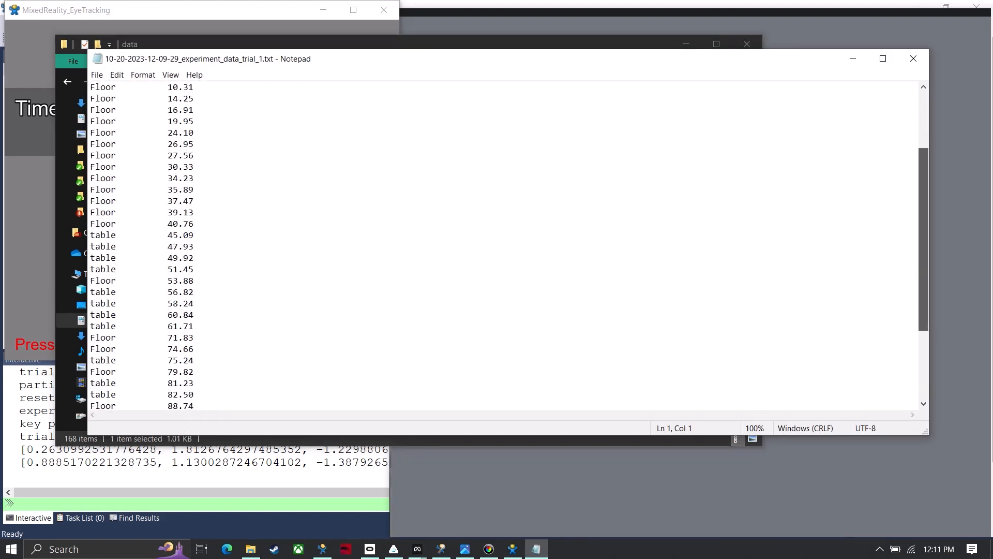